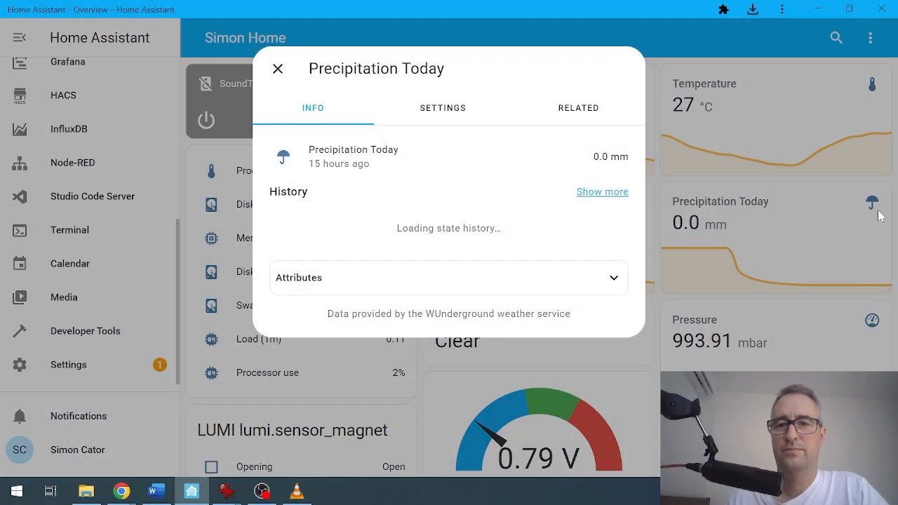
Close the Precipitation Today (0.0 mm) details back to the Simon Home dashboard
click(277, 67)
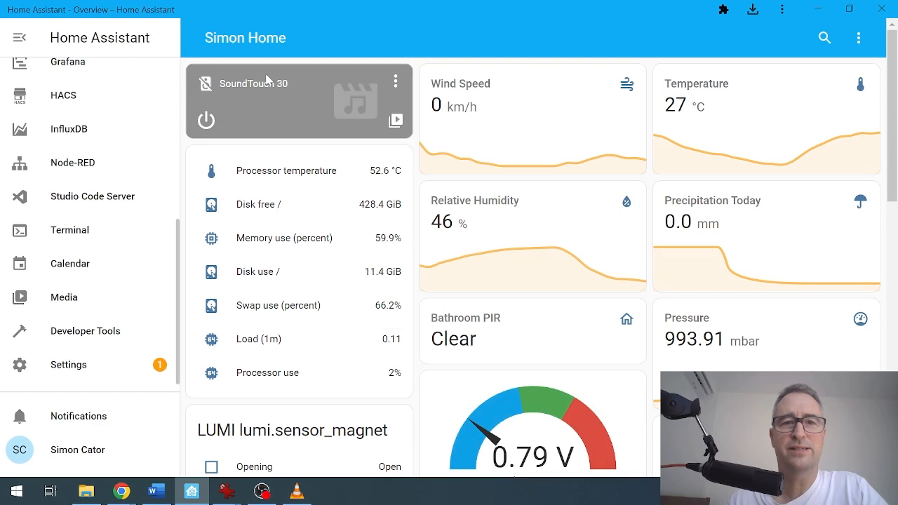
Scroll down the dashboard on the way to the installed Add-ons list under Settings
scroll(down, 3)
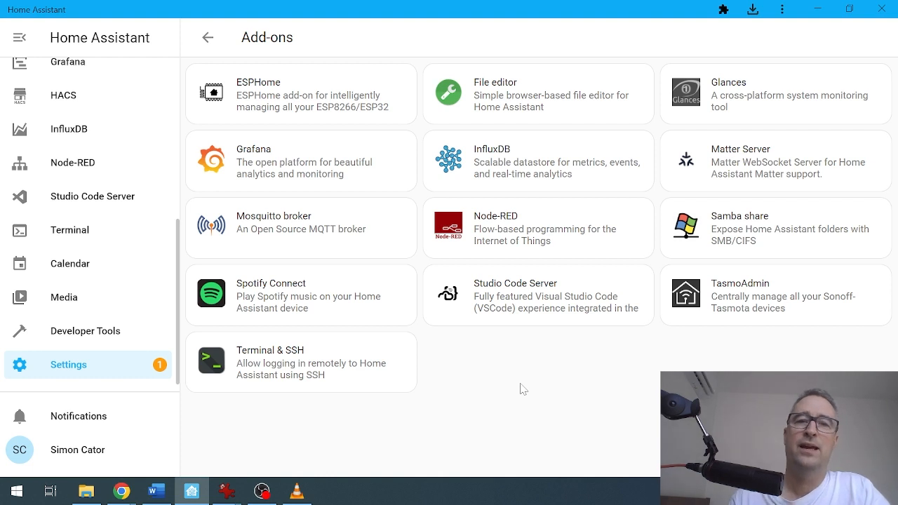
mouse_move(547, 91)
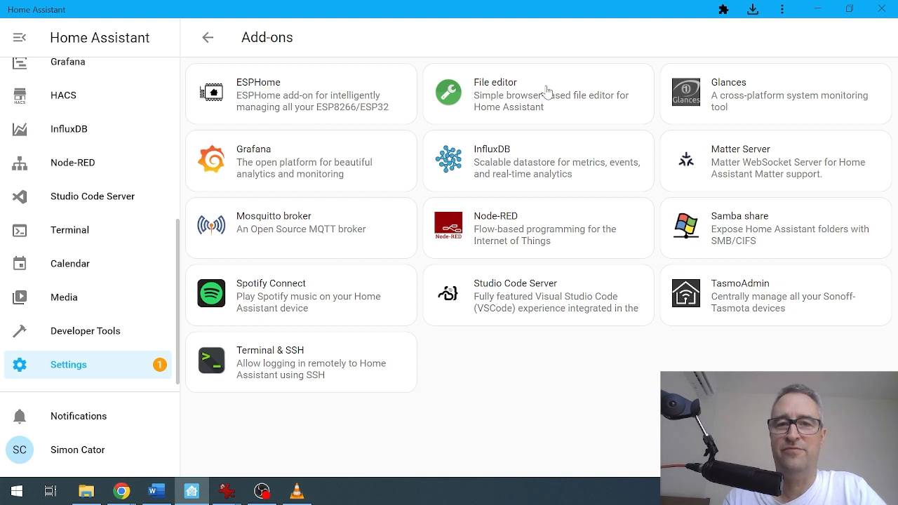
mouse_move(258, 155)
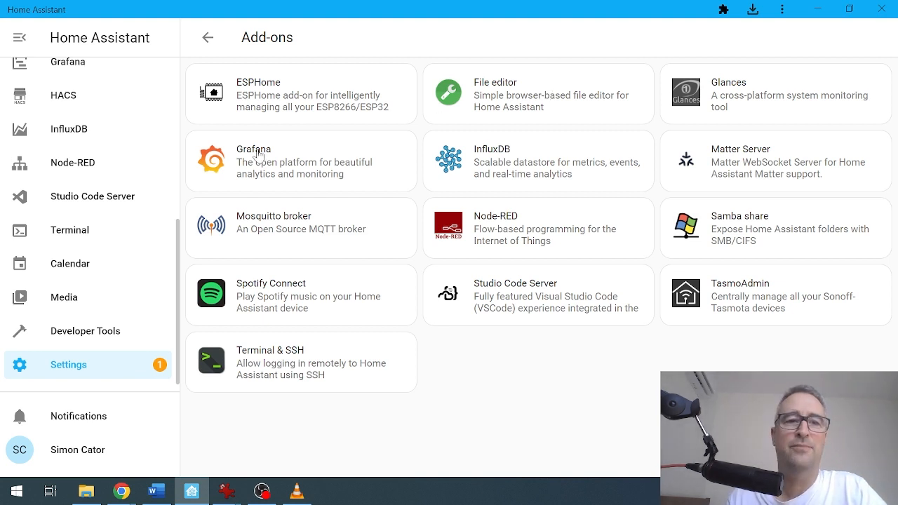
mouse_move(564, 167)
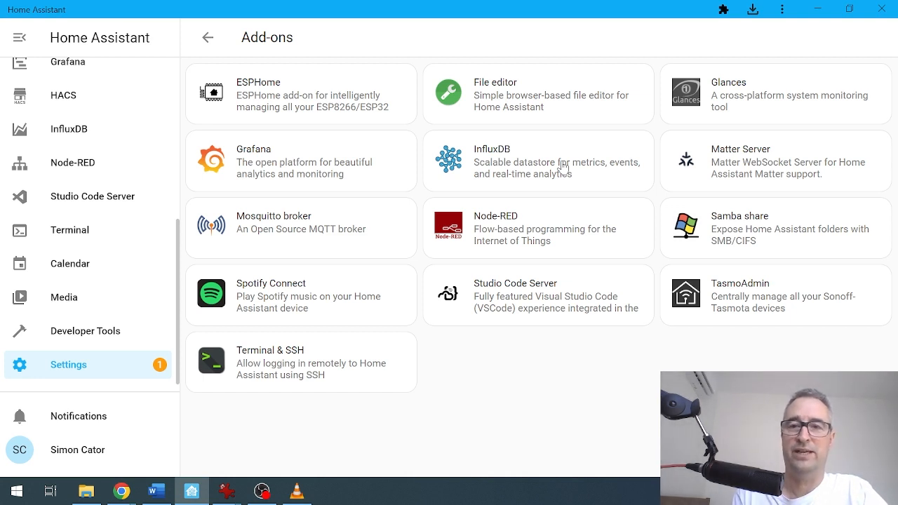
mouse_move(794, 171)
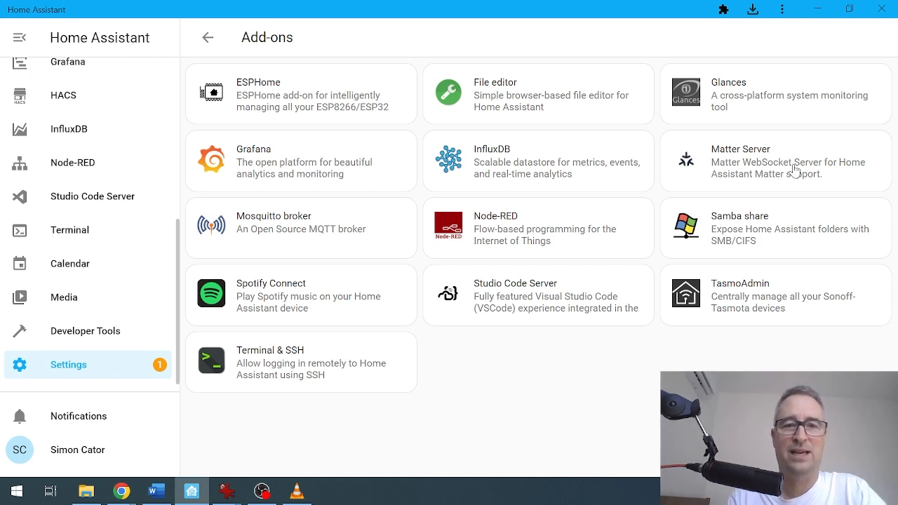
mouse_move(306, 227)
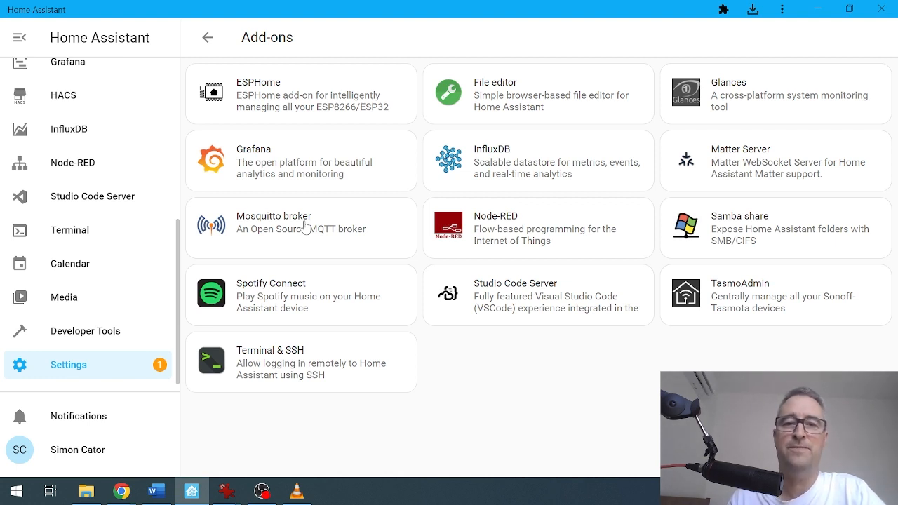
mouse_move(554, 208)
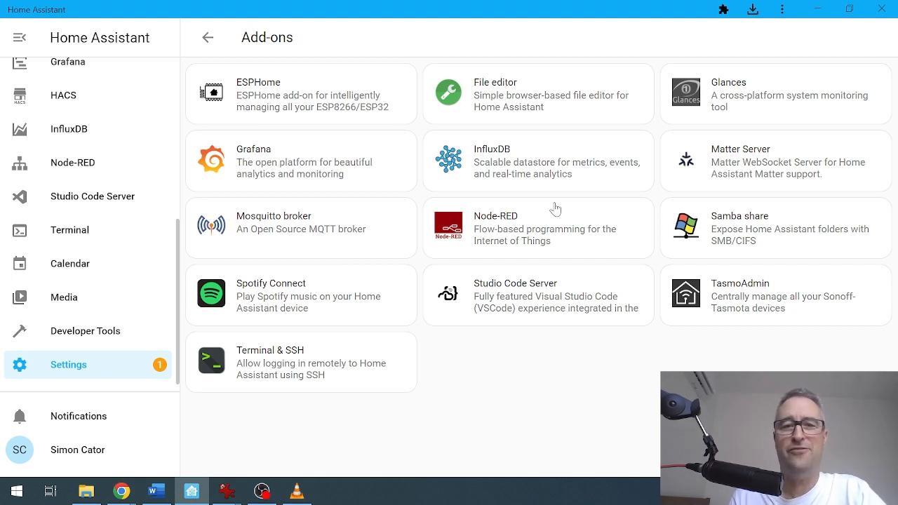
mouse_move(782, 227)
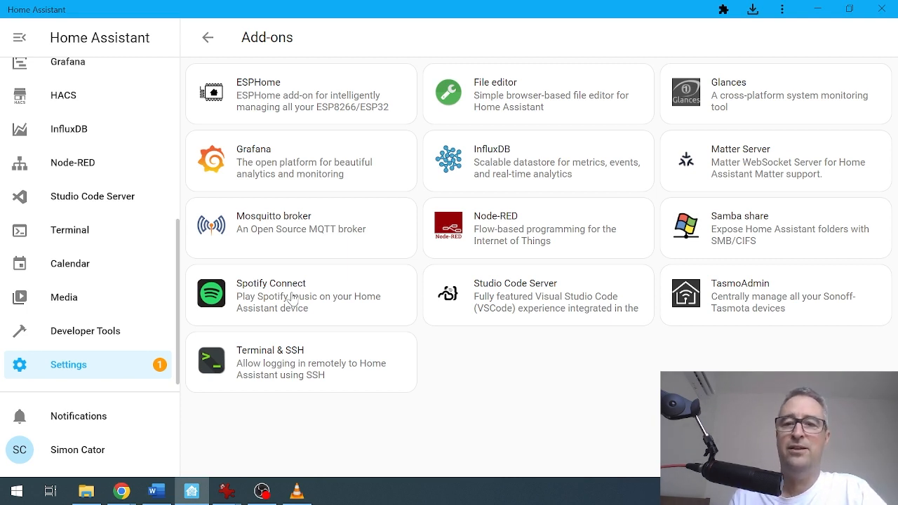
mouse_move(364, 283)
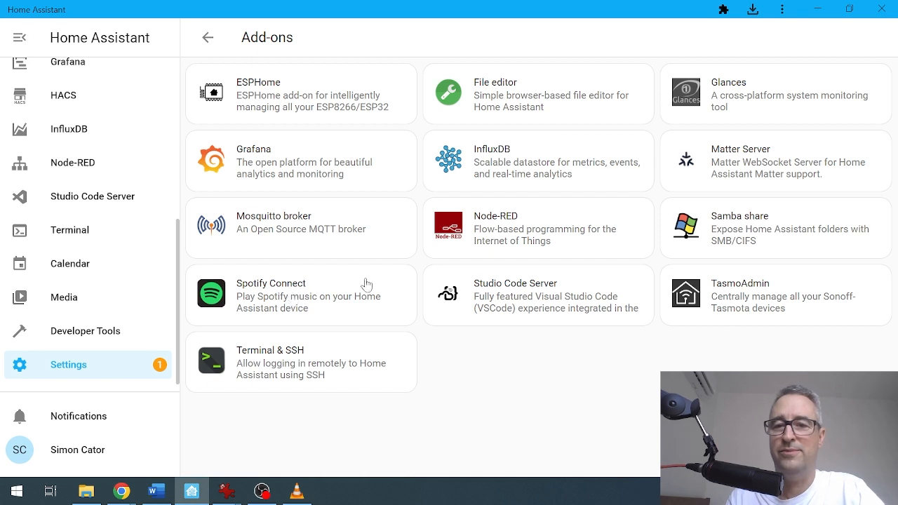